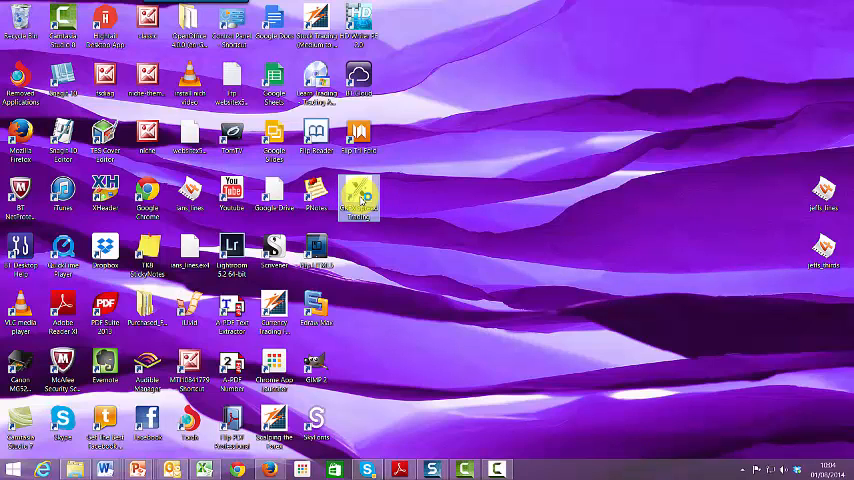
# Launch MetaTrader 4 from its desktop shortcut, showing the GBPUSD daily chart
pyautogui.doubleClick(358, 195)
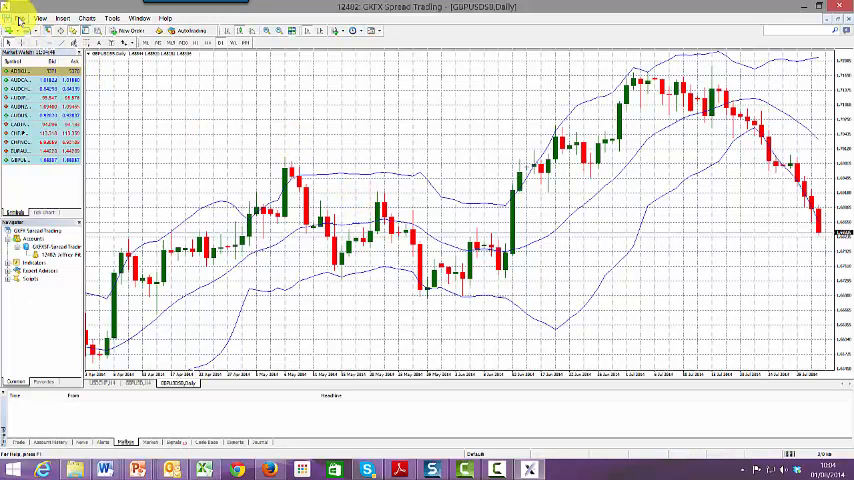
# Open the platform's data folder from the File menu
pyautogui.click(39, 18)
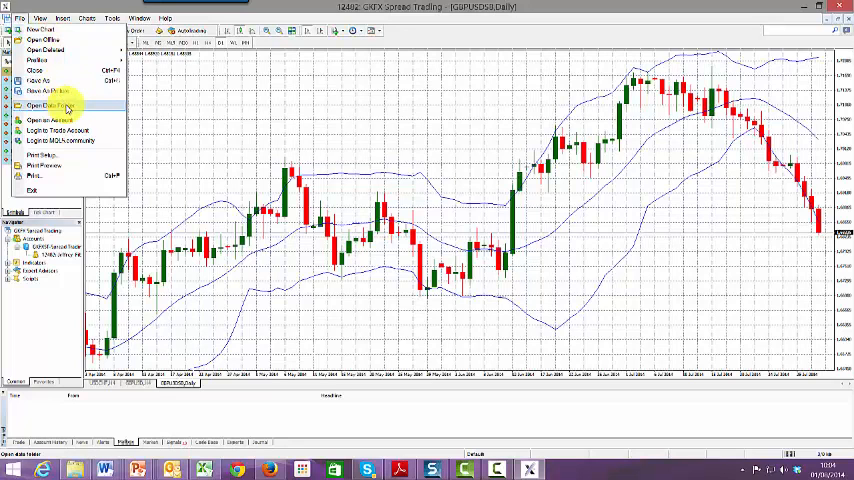
pyautogui.click(48, 106)
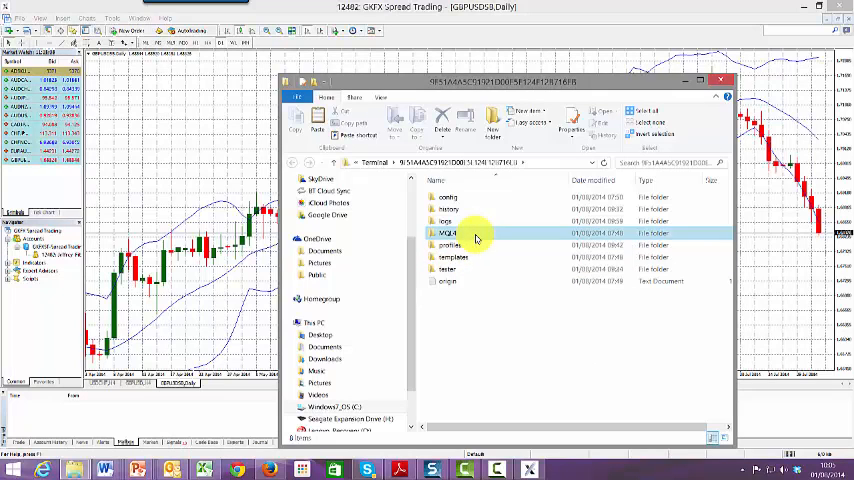
# Navigate into MQL4 and then its Indicators folder
pyautogui.doubleClick(449, 233)
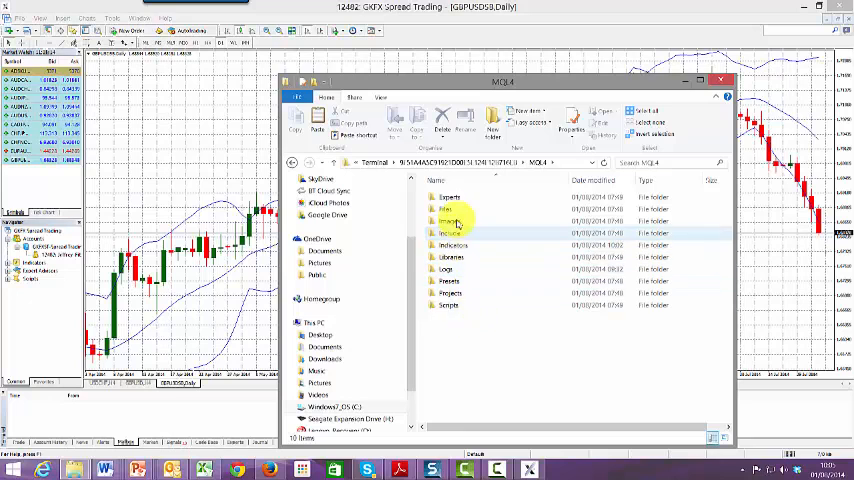
pyautogui.click(455, 245)
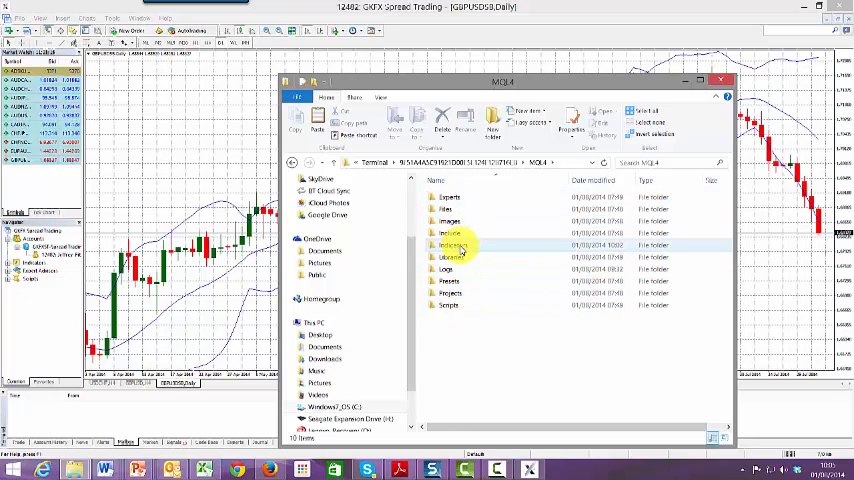
pyautogui.moveTo(455, 245)
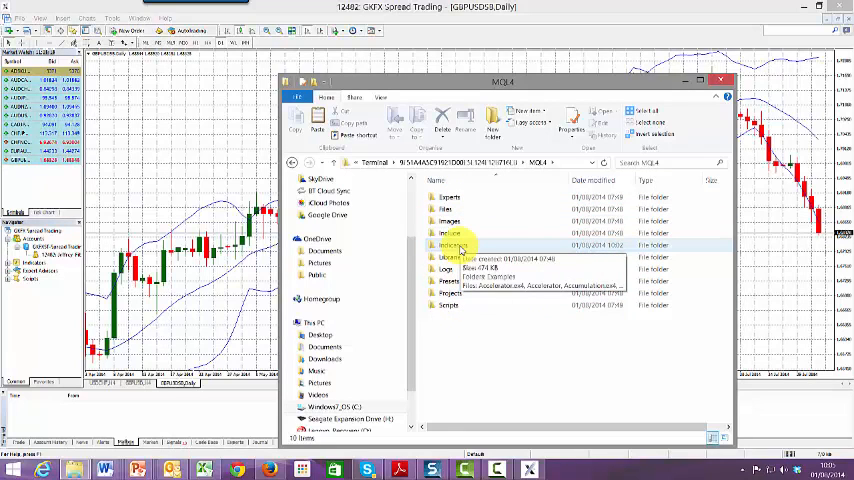
pyautogui.doubleClick(452, 245)
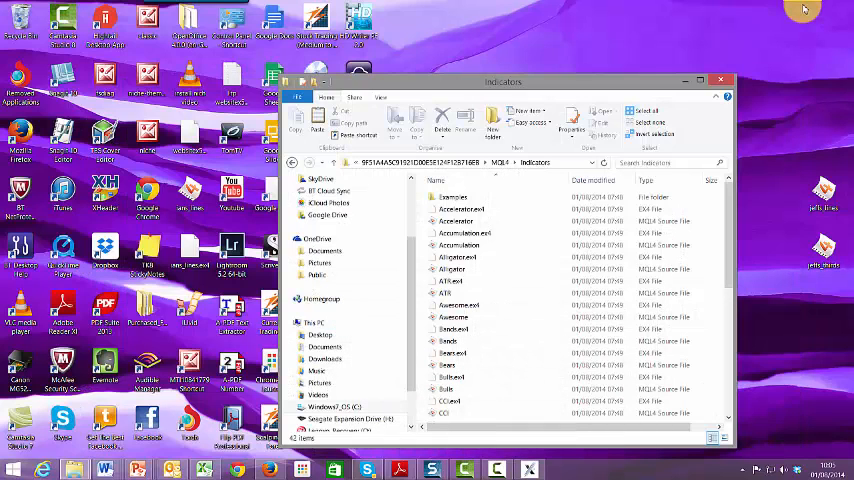
pyautogui.moveTo(793, 165)
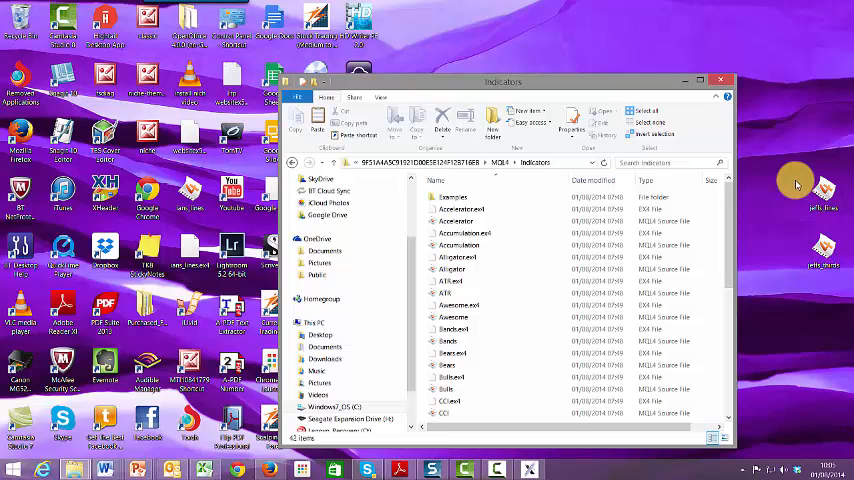
pyautogui.moveTo(790, 190)
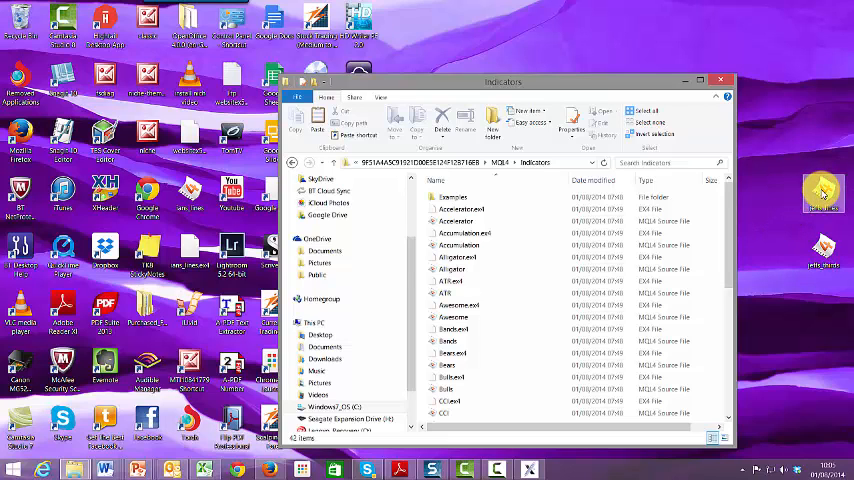
# Copy the jeffs_lines file from the desktop and paste it into Indicators
pyautogui.rightClick(822, 195)
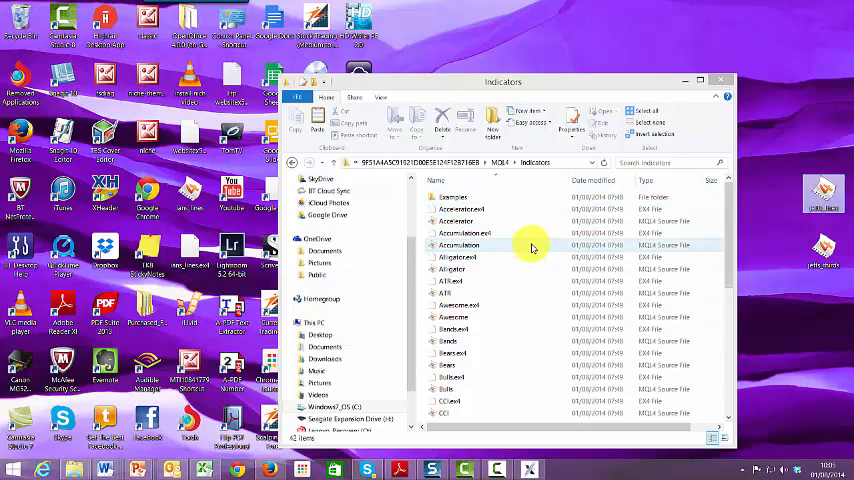
pyautogui.rightClick(533, 248)
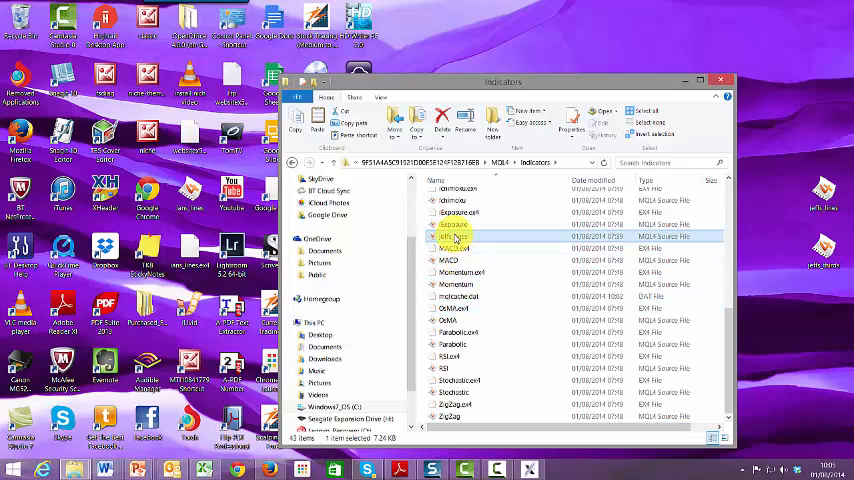
pyautogui.moveTo(455, 240)
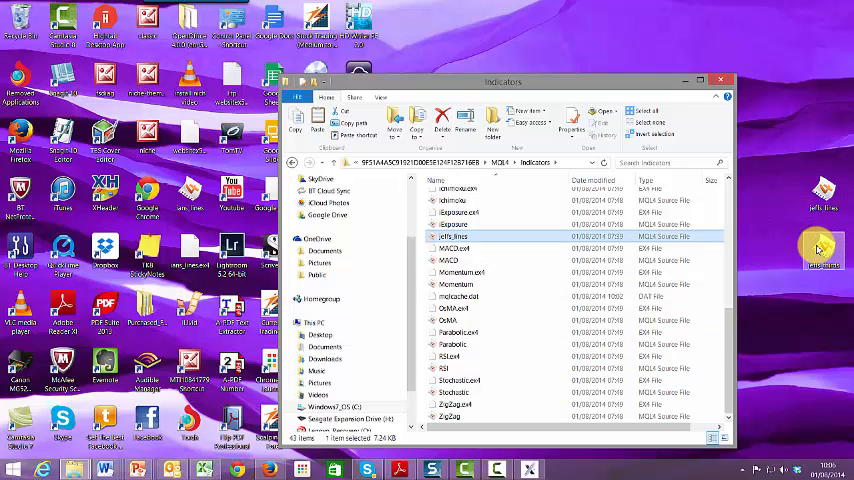
# Paste jeffs_thirds from the desktop into Indicators, then close Explorer
pyautogui.rightClick(455, 236)
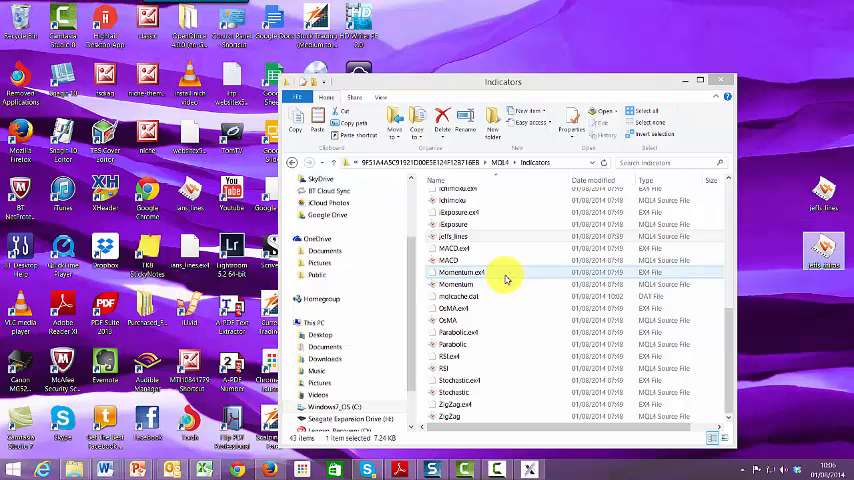
pyautogui.rightClick(505, 280)
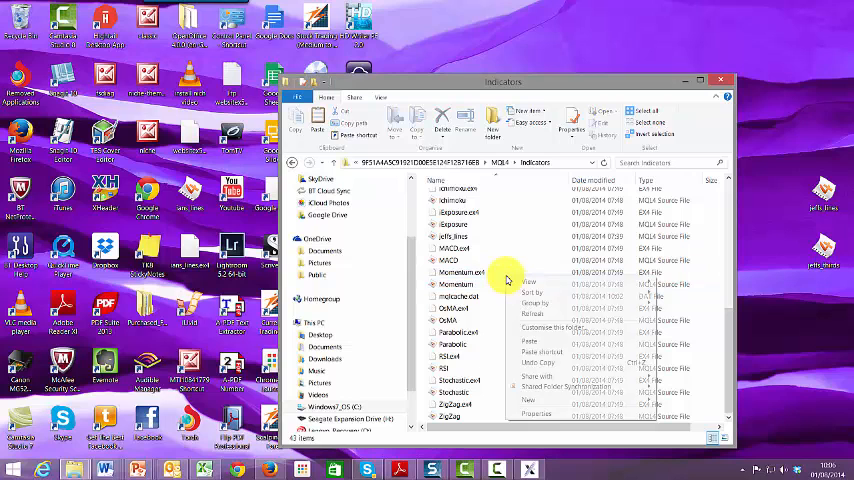
pyautogui.click(452, 344)
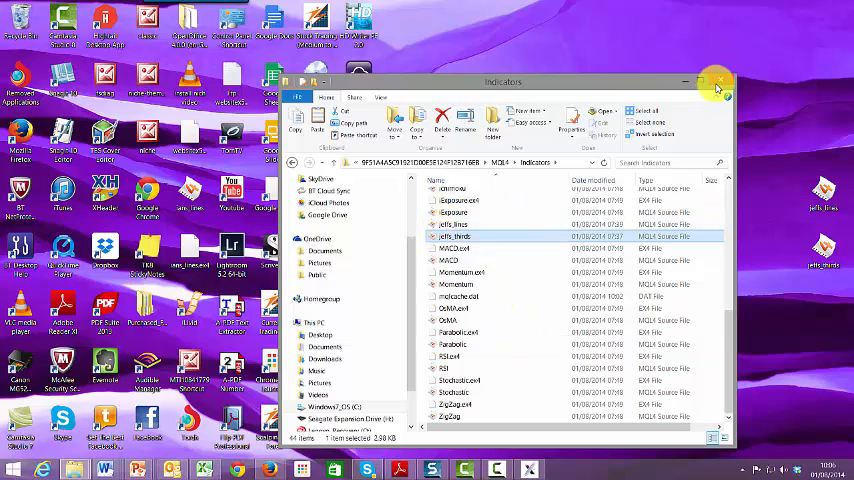
pyautogui.click(716, 81)
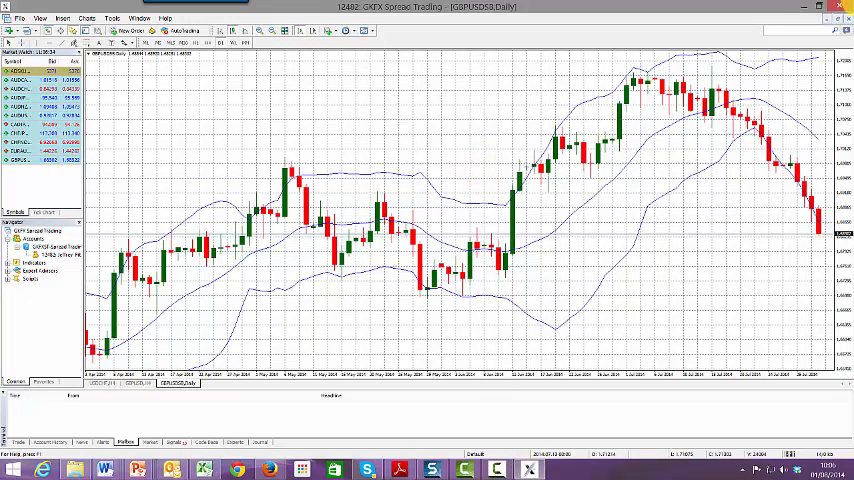
# Close MetaTrader 4 and relaunch it from the desktop shortcut
pyautogui.click(820, 7)
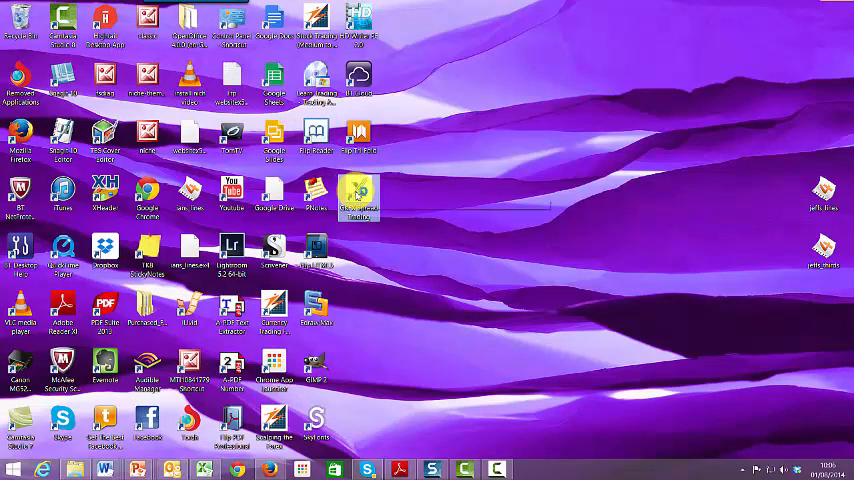
pyautogui.doubleClick(357, 195)
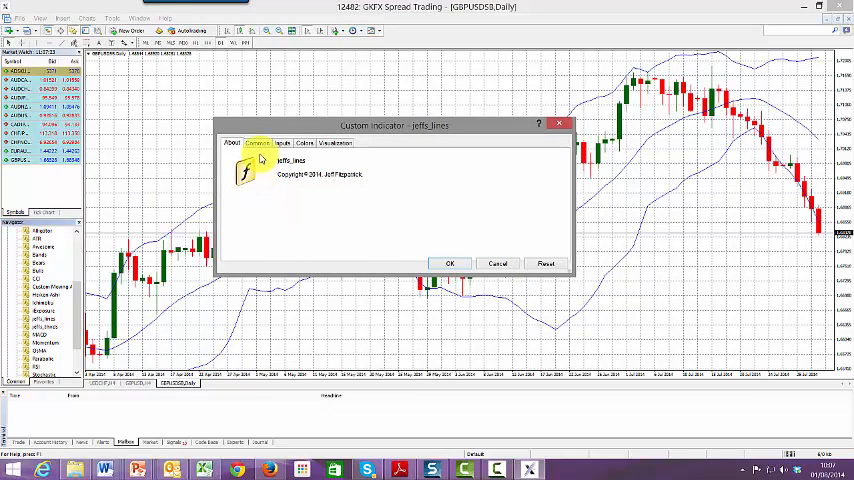
# Review jeffs_lines' Colors settings and apply it to the GBPUSD daily chart
pyautogui.click(305, 143)
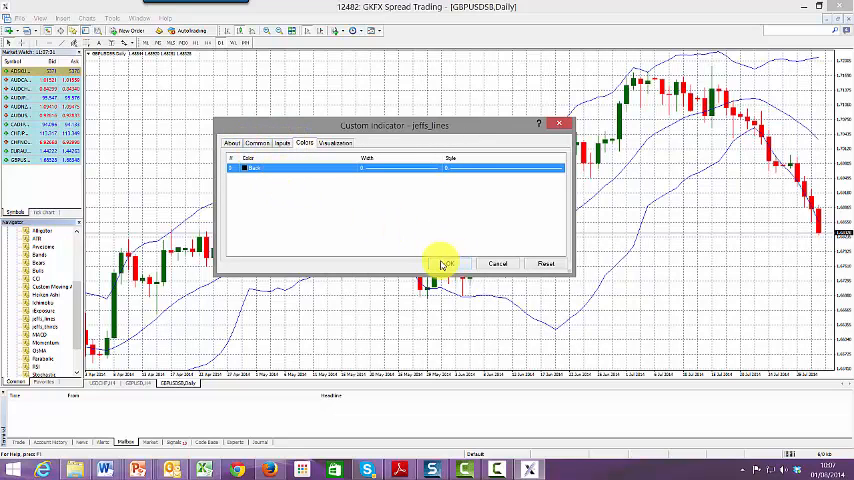
pyautogui.click(446, 263)
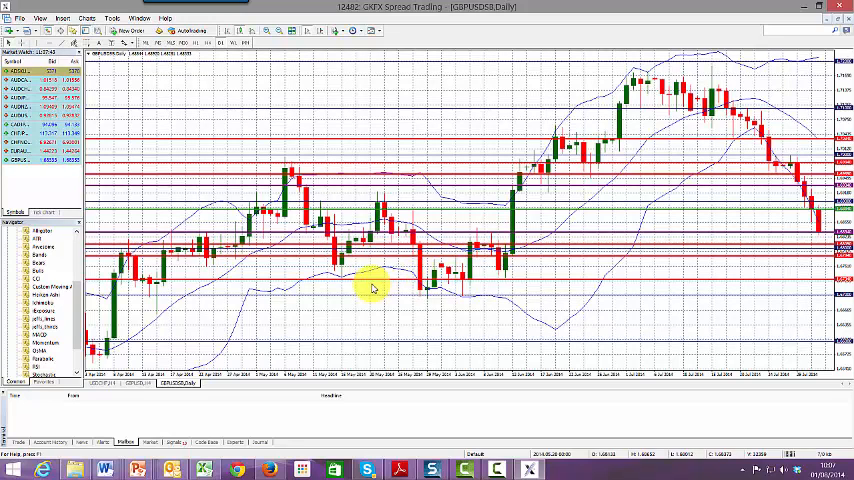
pyautogui.moveTo(242, 302)
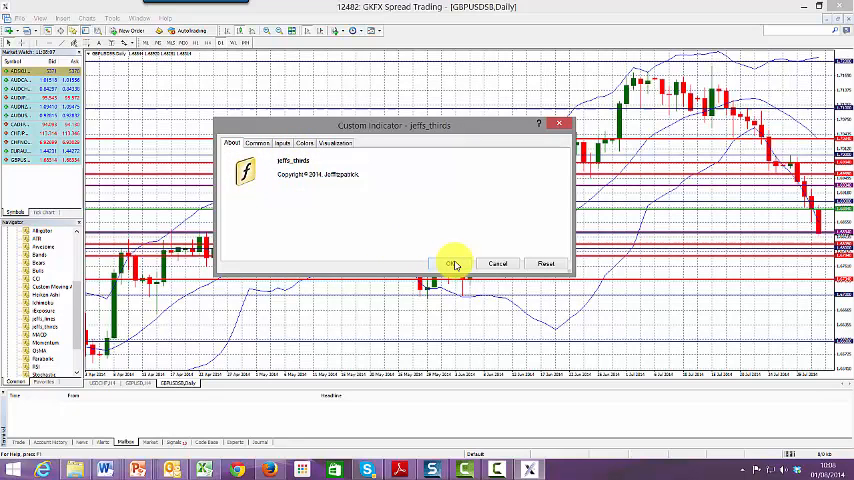
# Confirm the jeffs_thirds Custom Indicator dialog to shade the chart's thirds
pyautogui.click(457, 263)
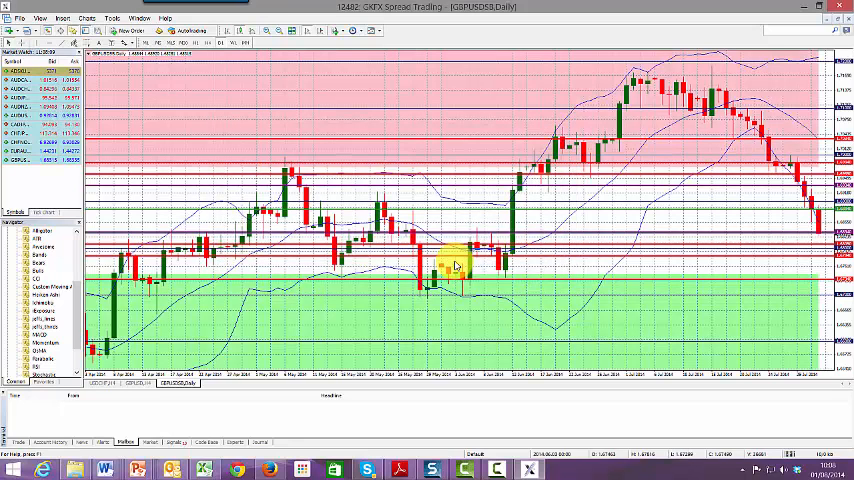